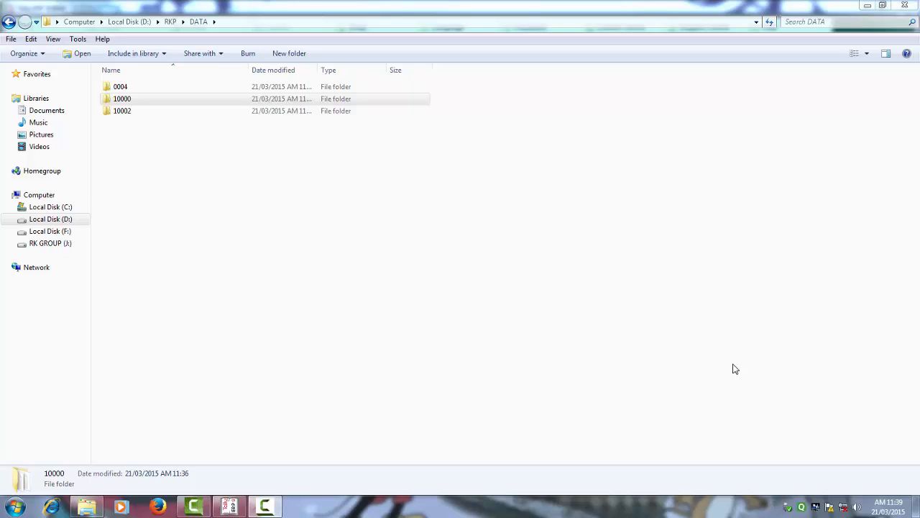
mouse_move(733, 369)
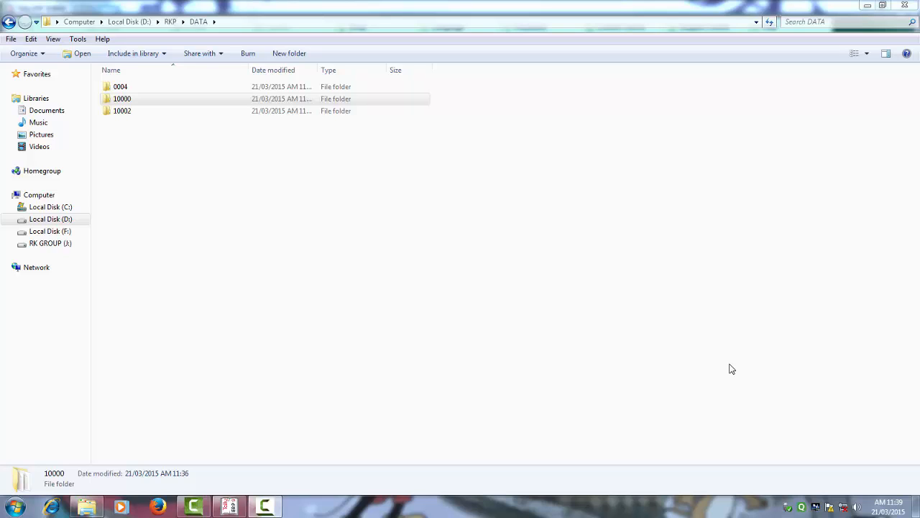
mouse_move(509, 423)
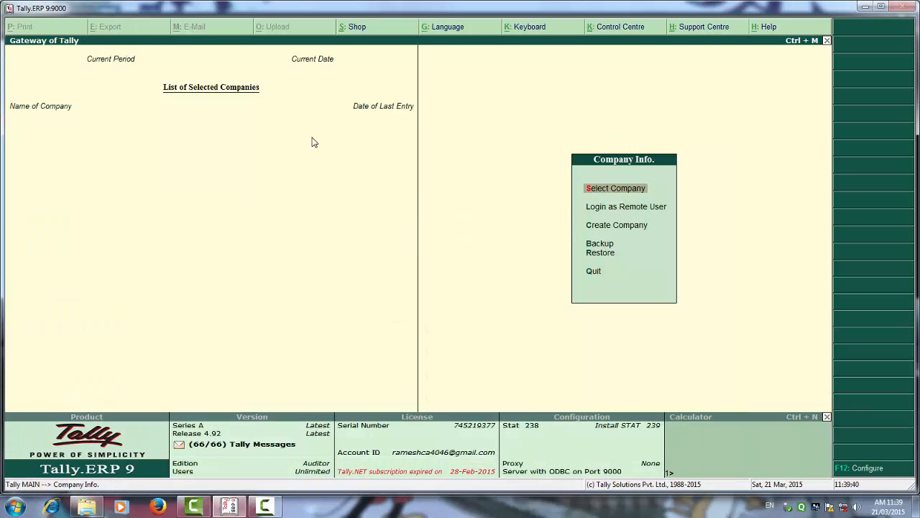
Point Select Company at D:\RKP\DATA to list its two companies, then leave Tally.ERP 9.
left_click(616, 188)
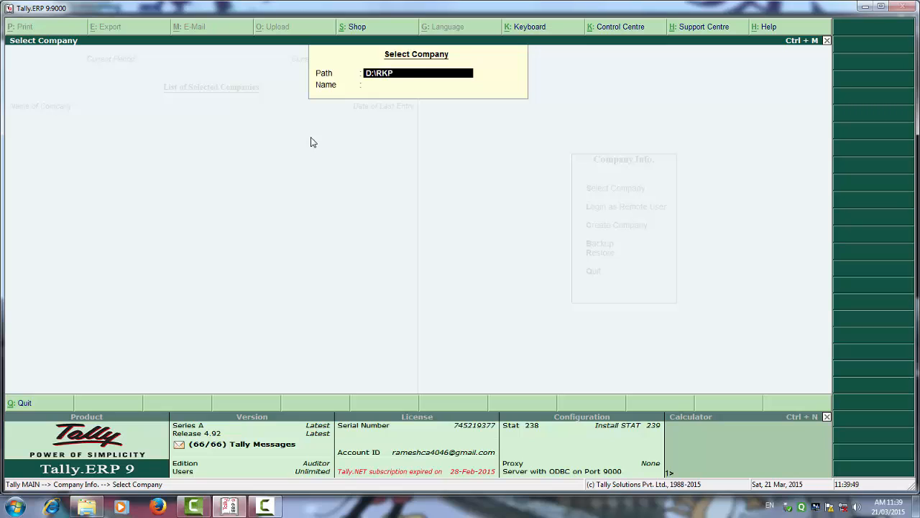
type("\\DATA")
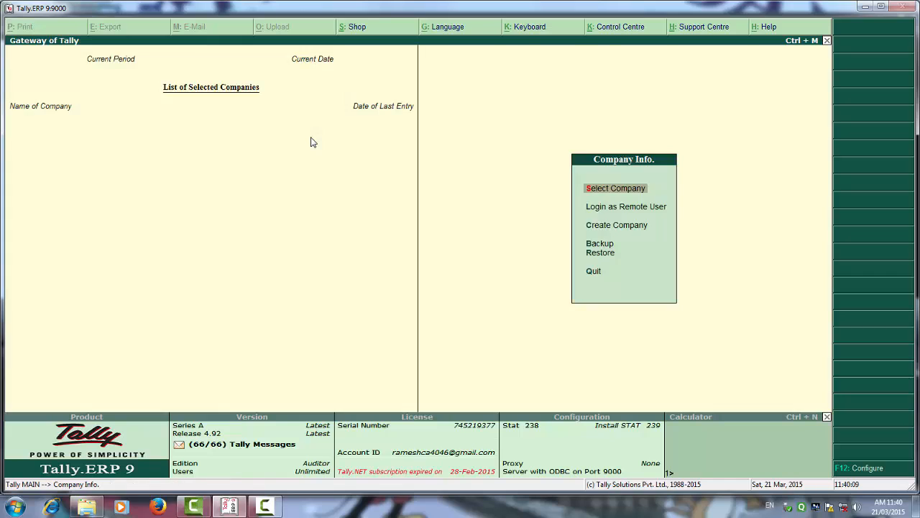
left_click(615, 188)
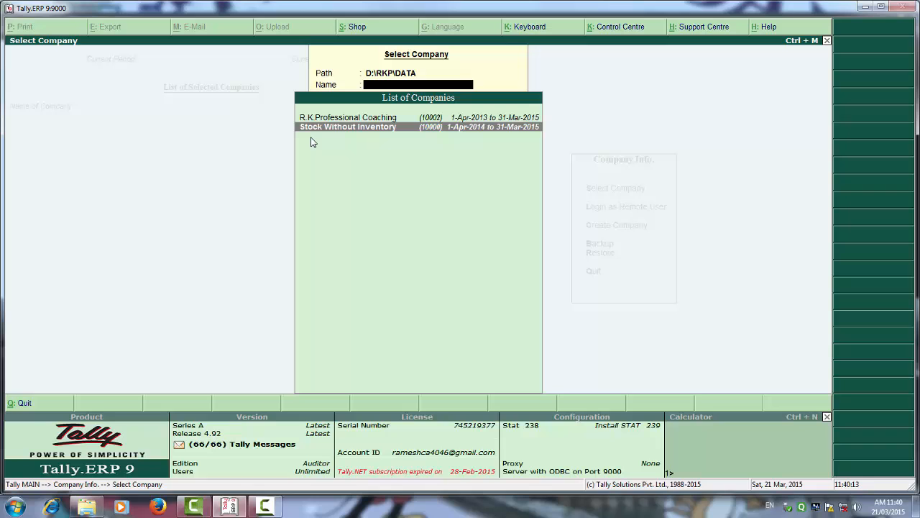
double_click(348, 126)
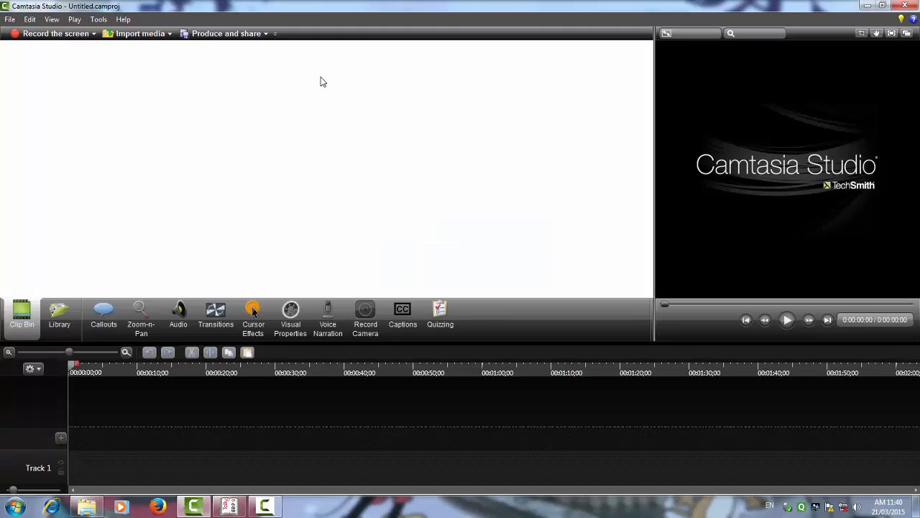
Launch Tally 9 (TallyGold) from the desktop shortcut to its Company Info screen.
left_click(883, 5)
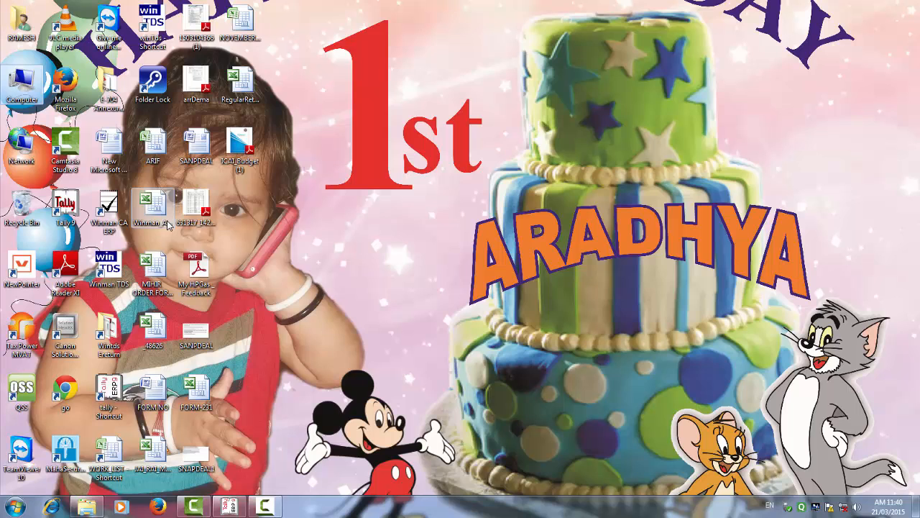
double_click(64, 208)
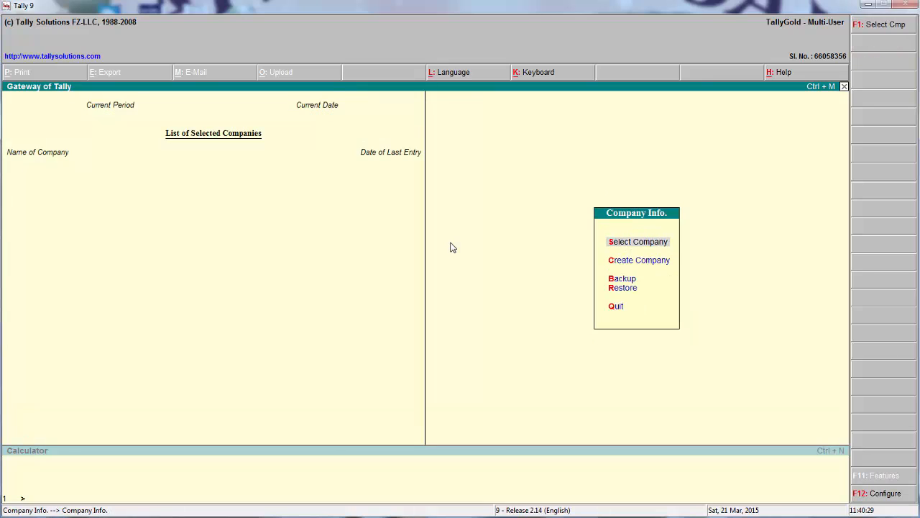
Open a D:\RKP\DATA company, triggering the 'Incorrect version' error for version 10 data.
left_click(637, 240)
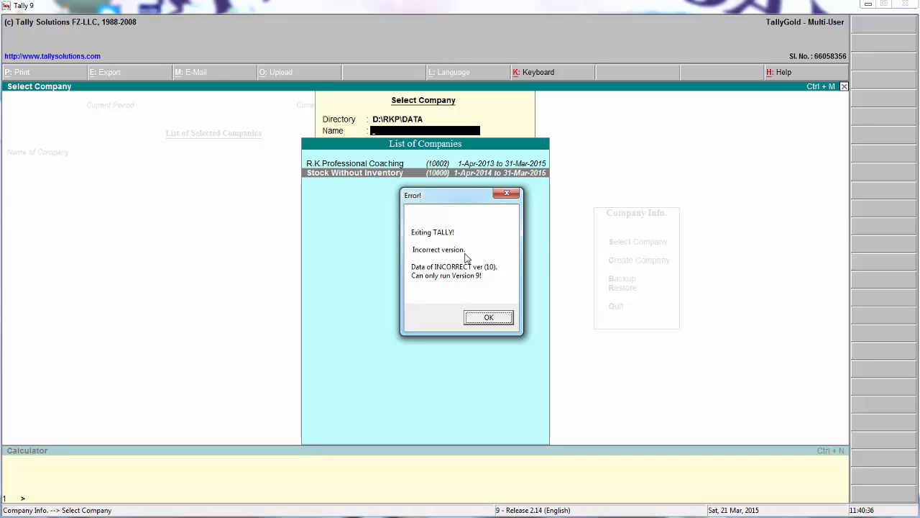
mouse_move(481, 318)
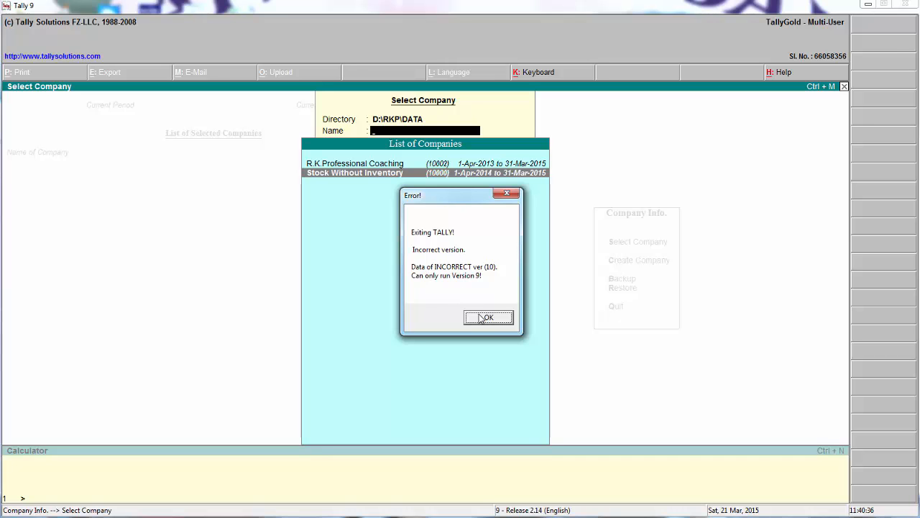
Restart Tally 9, rewrite Stock Without Inventory from D:\RKP\DATA, and reopen company selection.
left_click(488, 317)
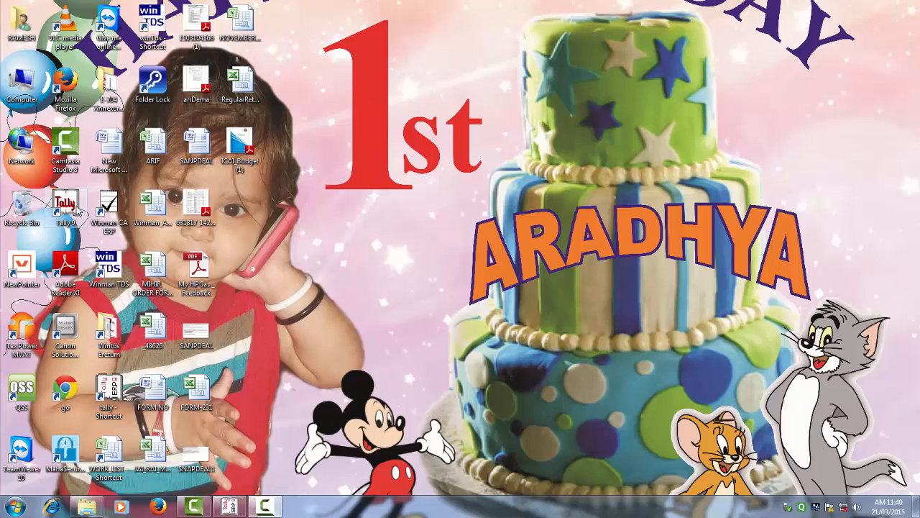
double_click(65, 204)
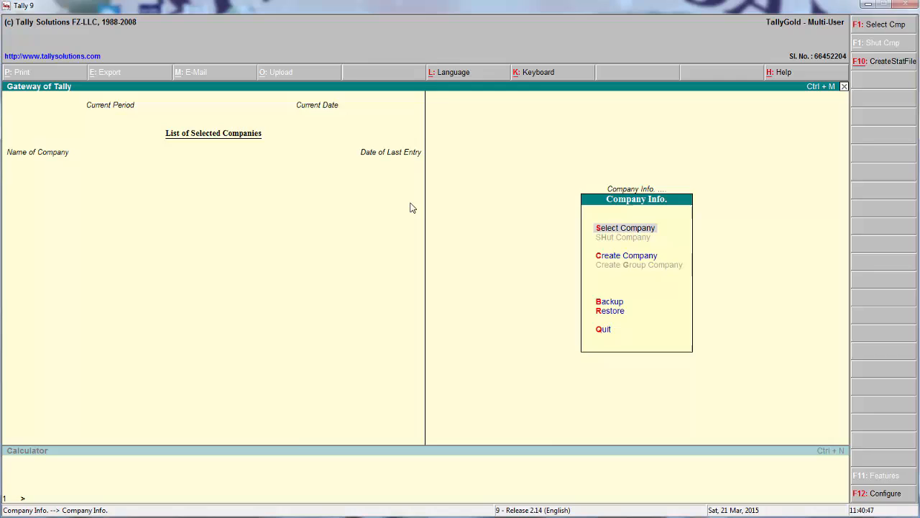
left_click(625, 227)
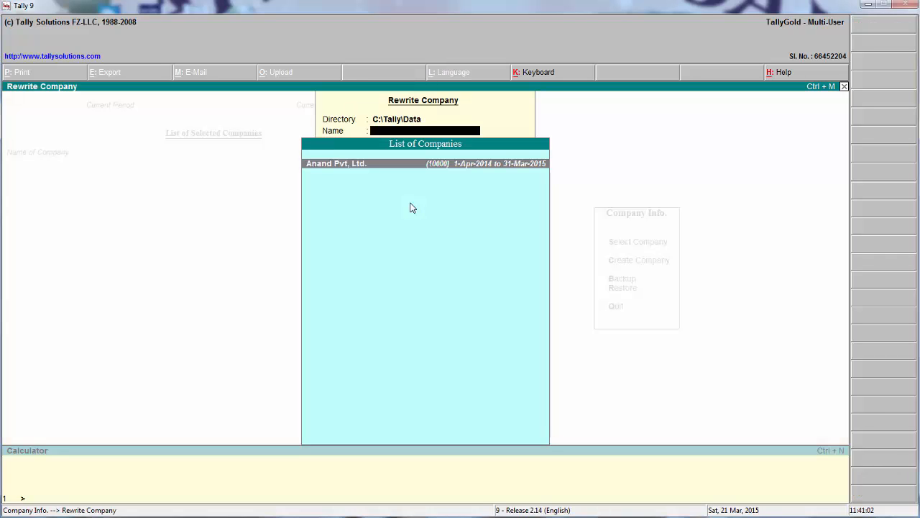
mouse_move(512, 113)
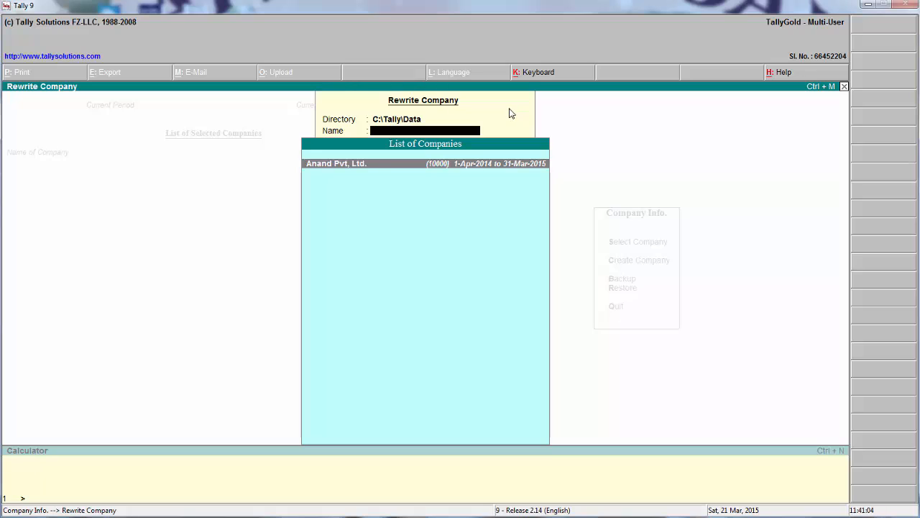
type("D:\\RKP\\DATA")
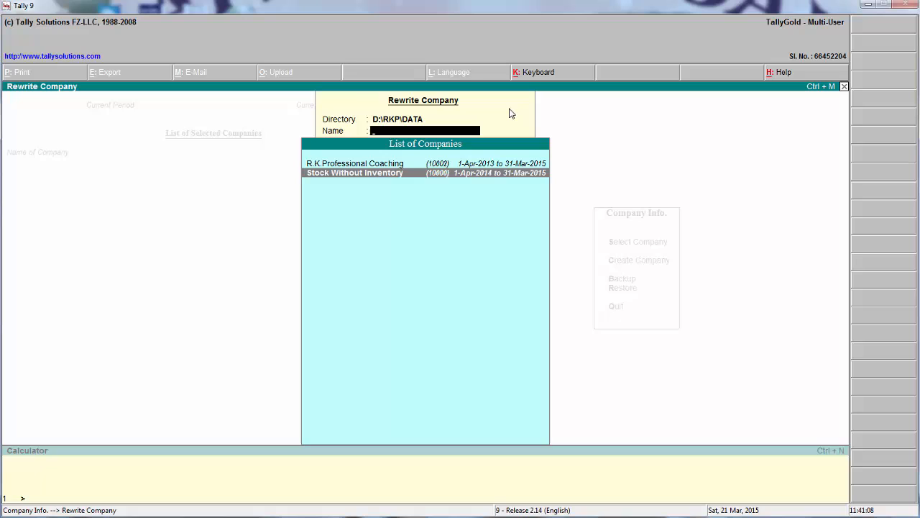
left_click(353, 172)
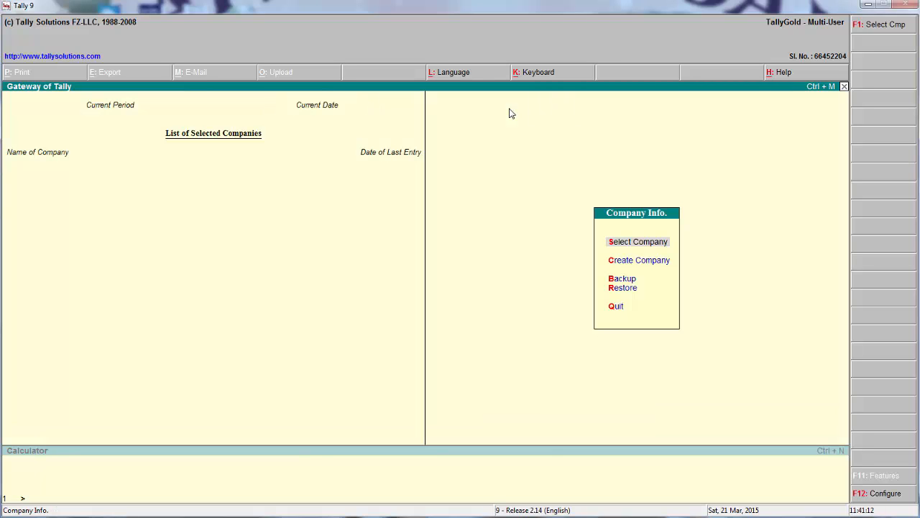
left_click(637, 240)
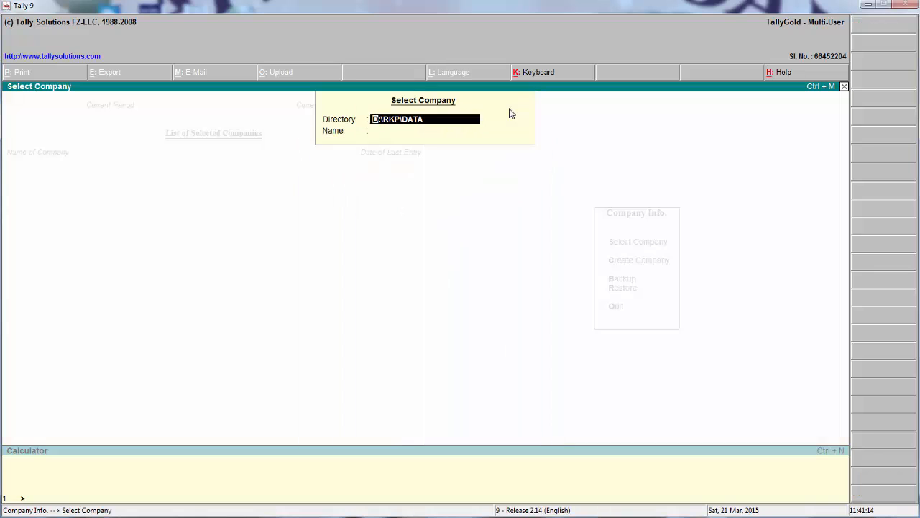